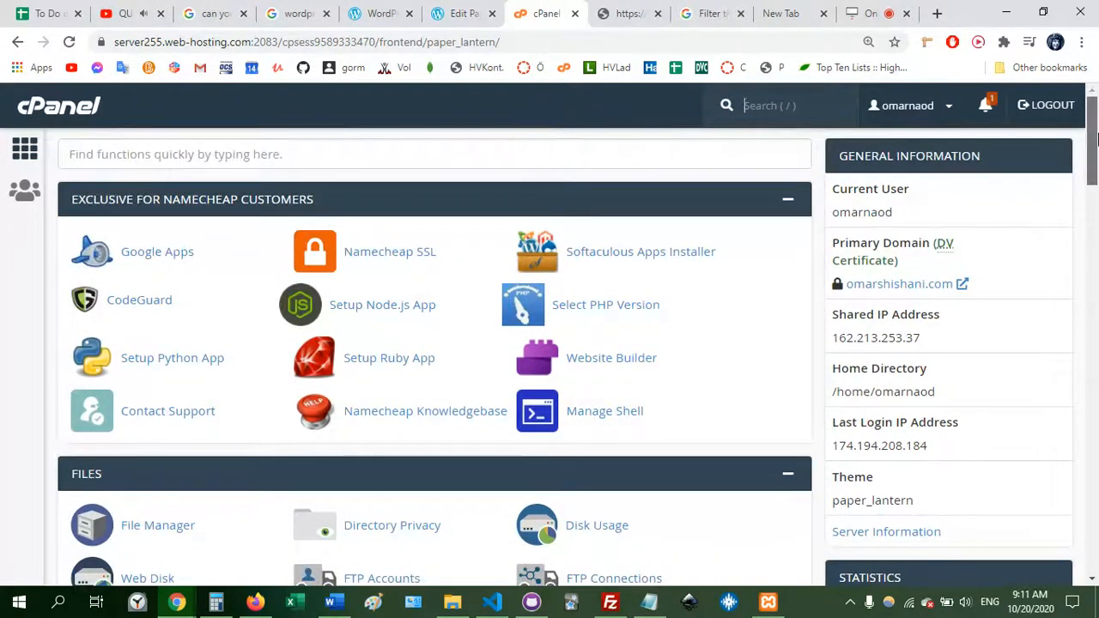
Step: Reach the Software section of the cPanel home and launch WordPress Manager by Softaculous
scroll(down, 3)
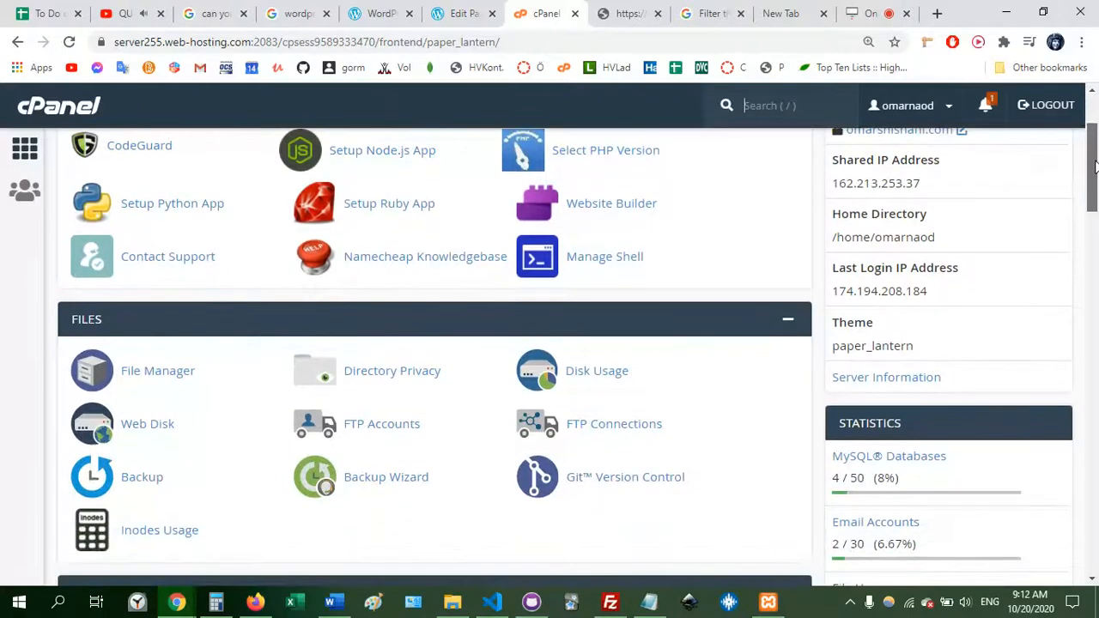
scroll(down, 3)
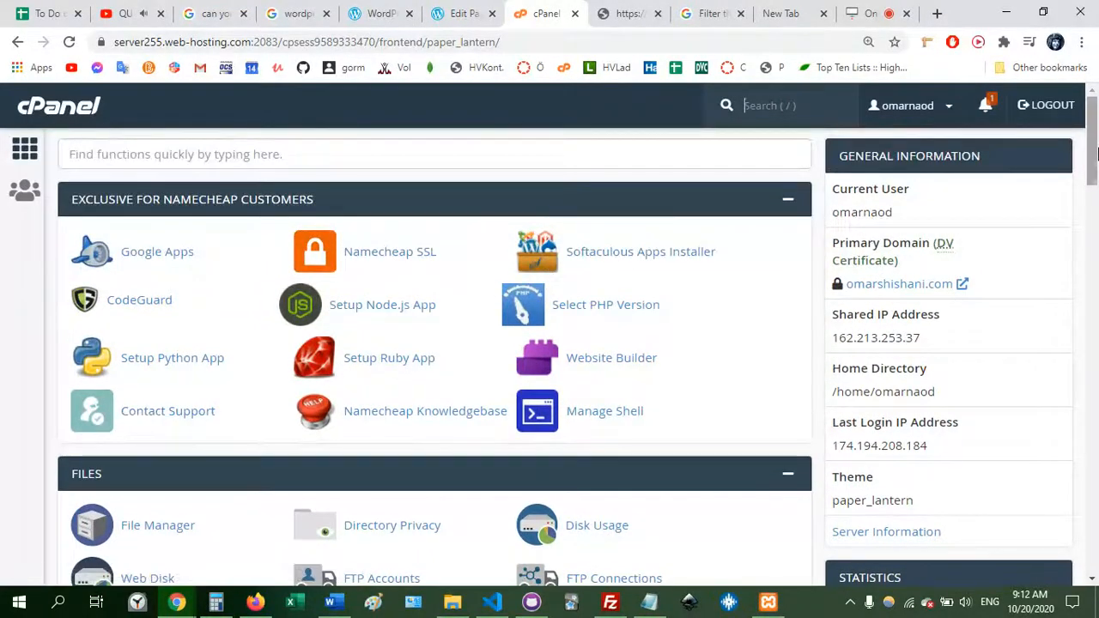
scroll(down, 3)
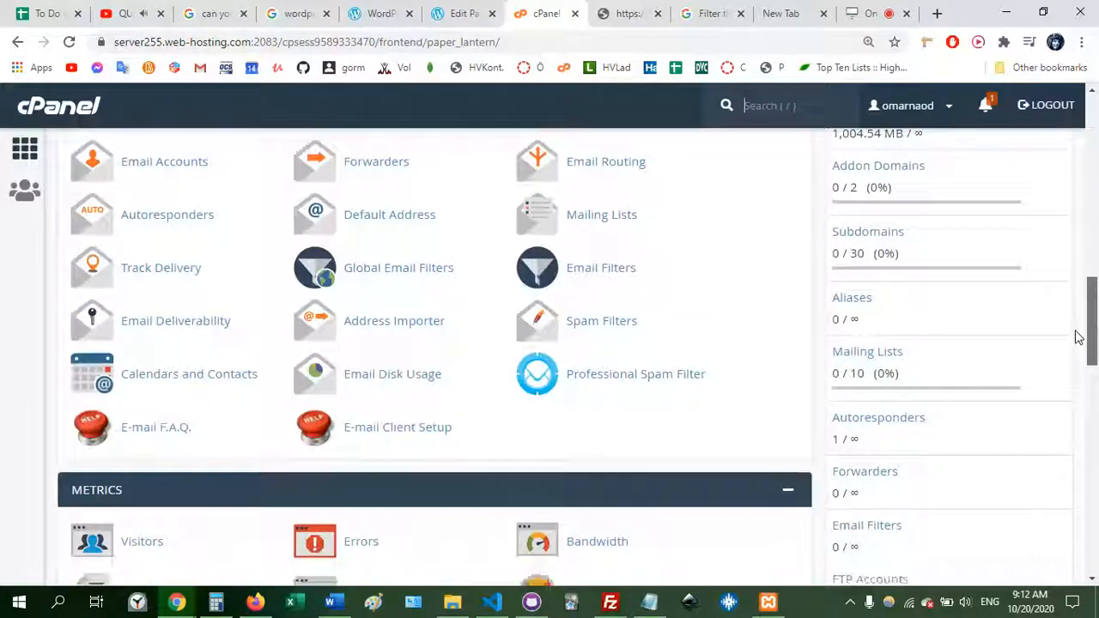
scroll(down, 3)
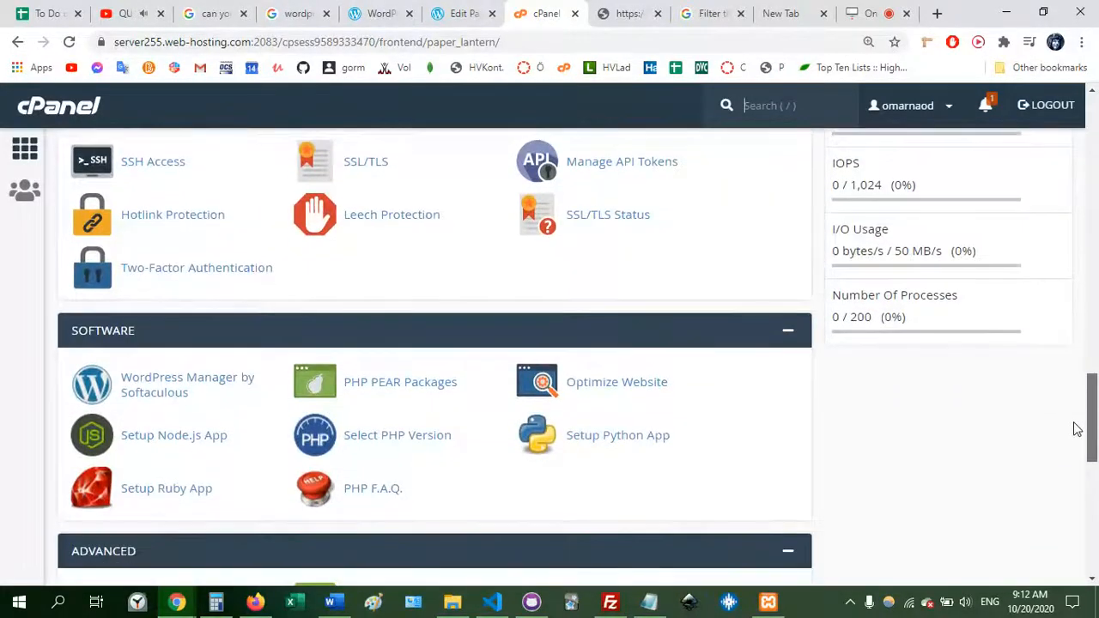
scroll(down, 3)
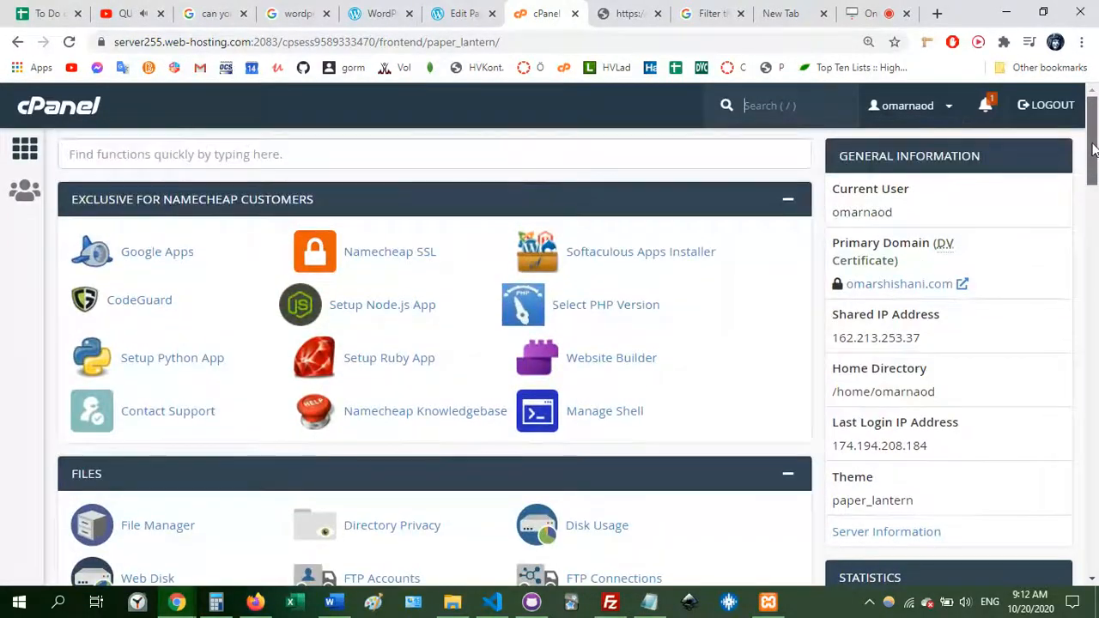
scroll(down, 3)
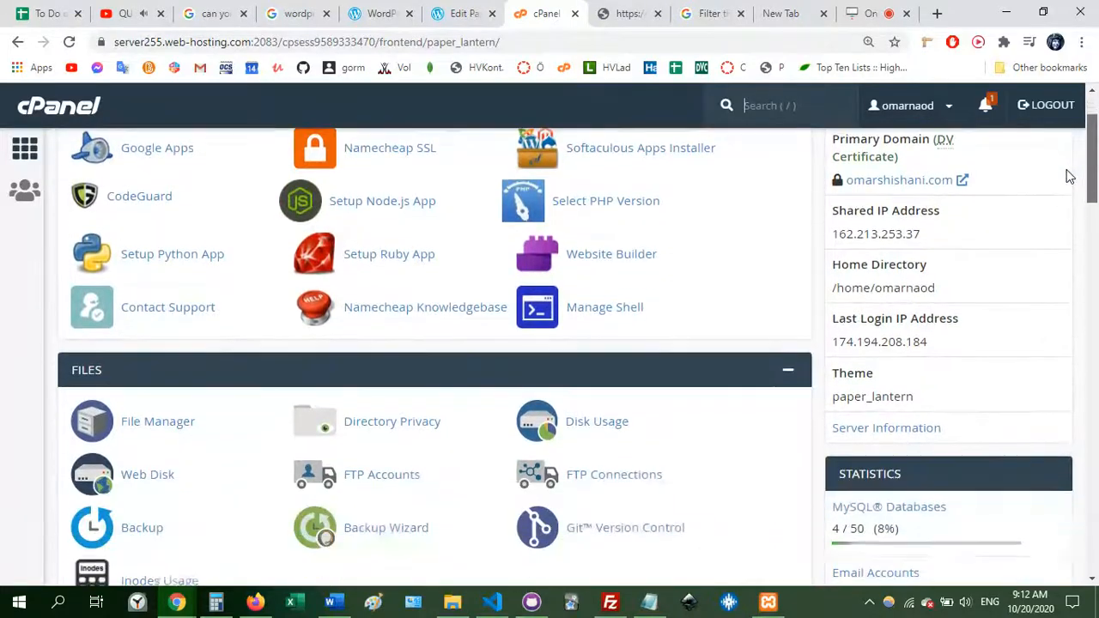
scroll(down, 3)
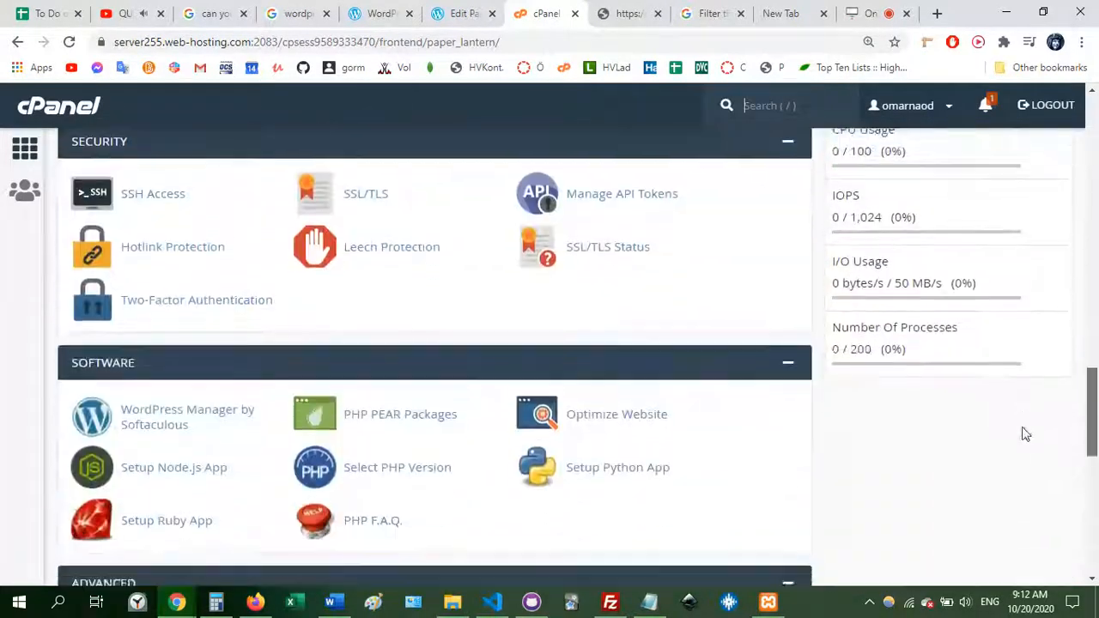
click(187, 298)
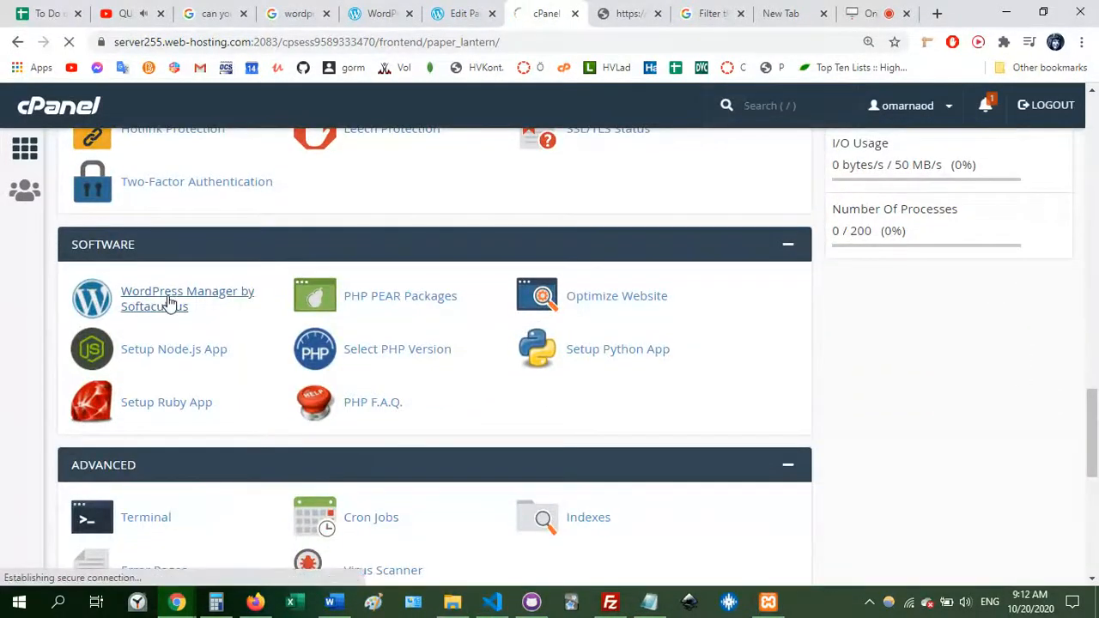
Step: Log into the admin dashboard of the existing WordPress installation from Current Installations
click(187, 299)
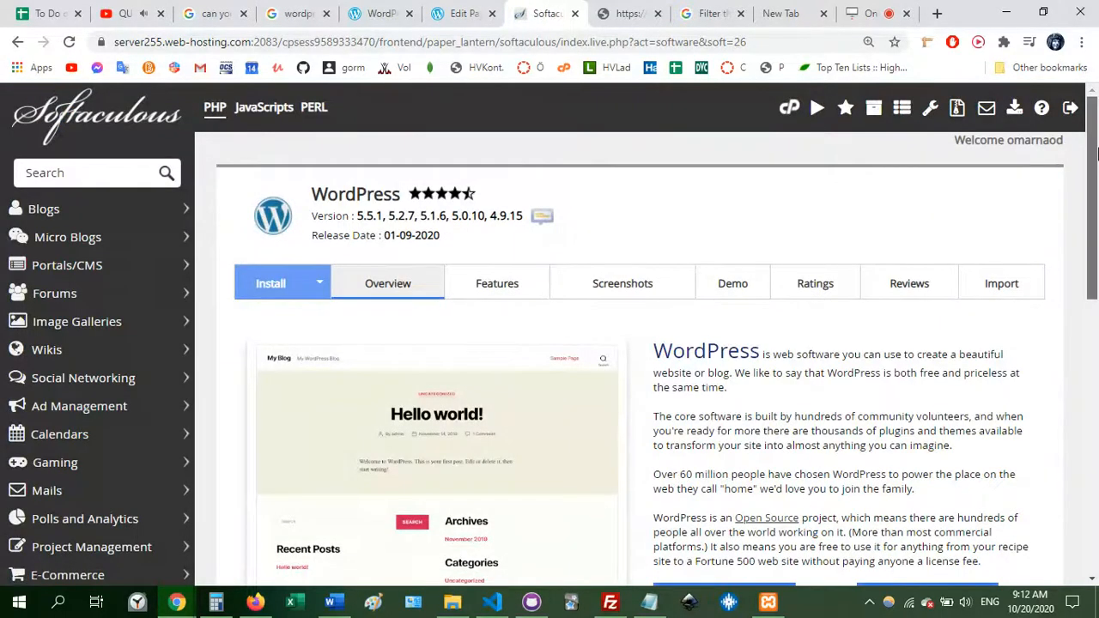
scroll(down, 3)
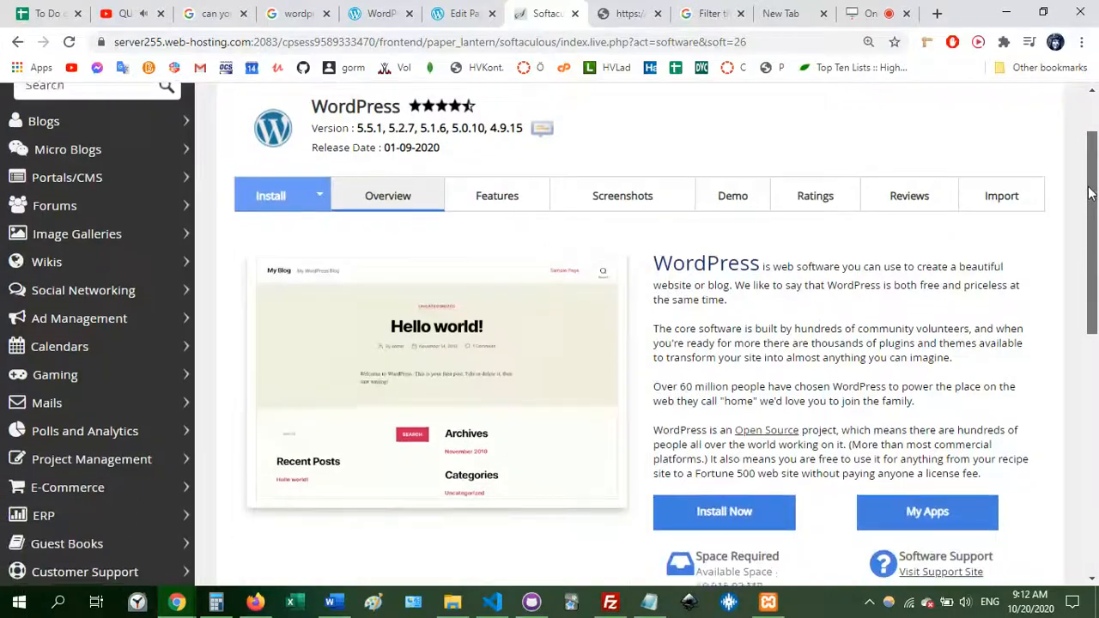
scroll(down, 3)
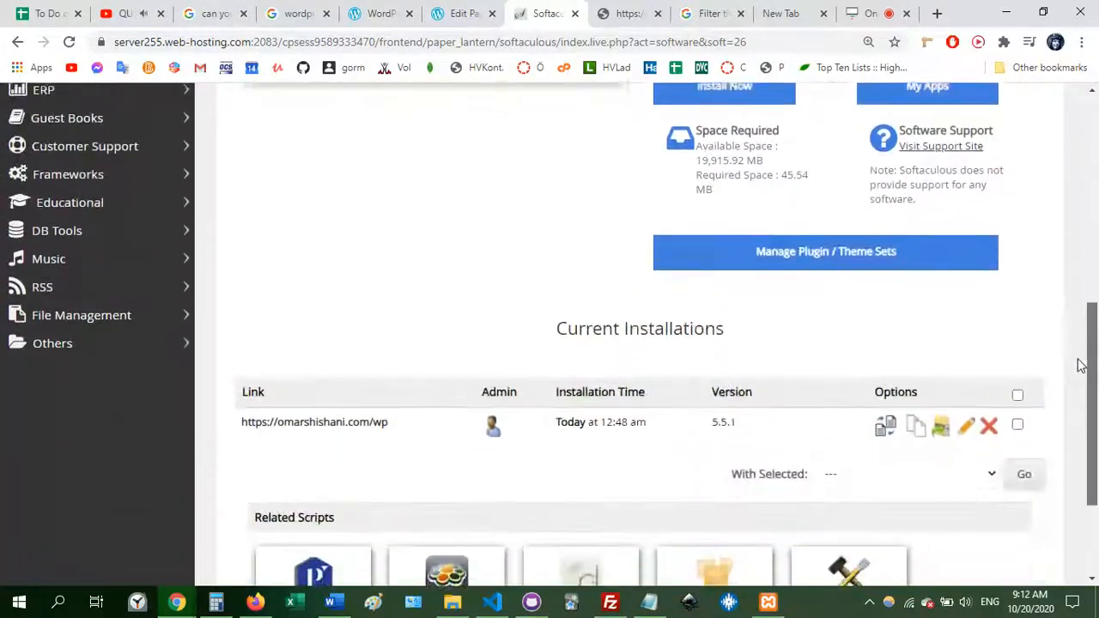
scroll(down, 3)
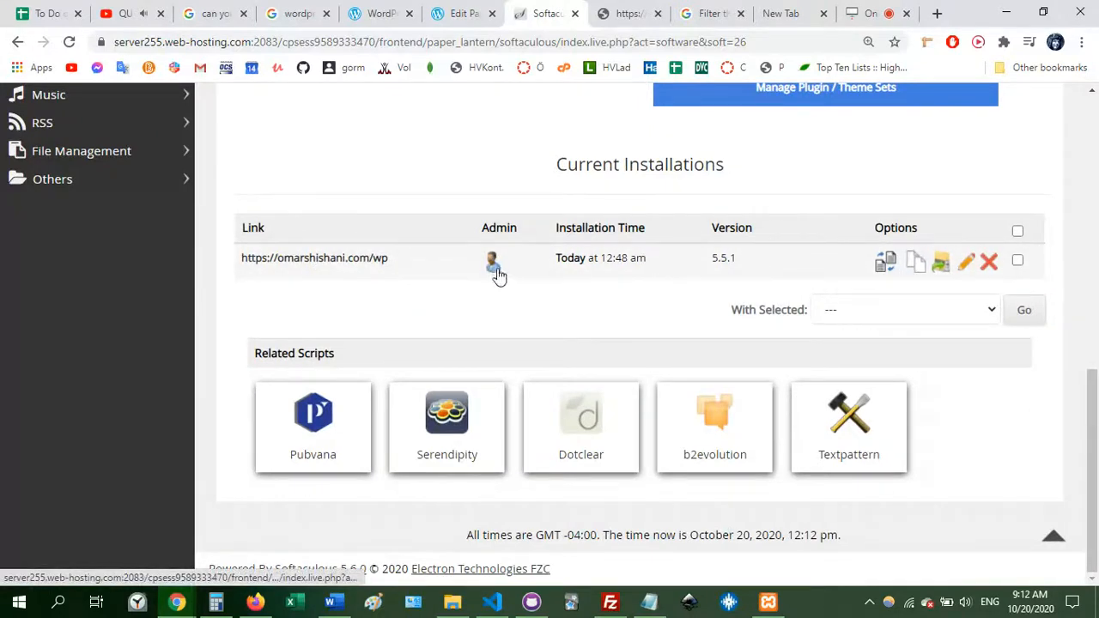
click(491, 259)
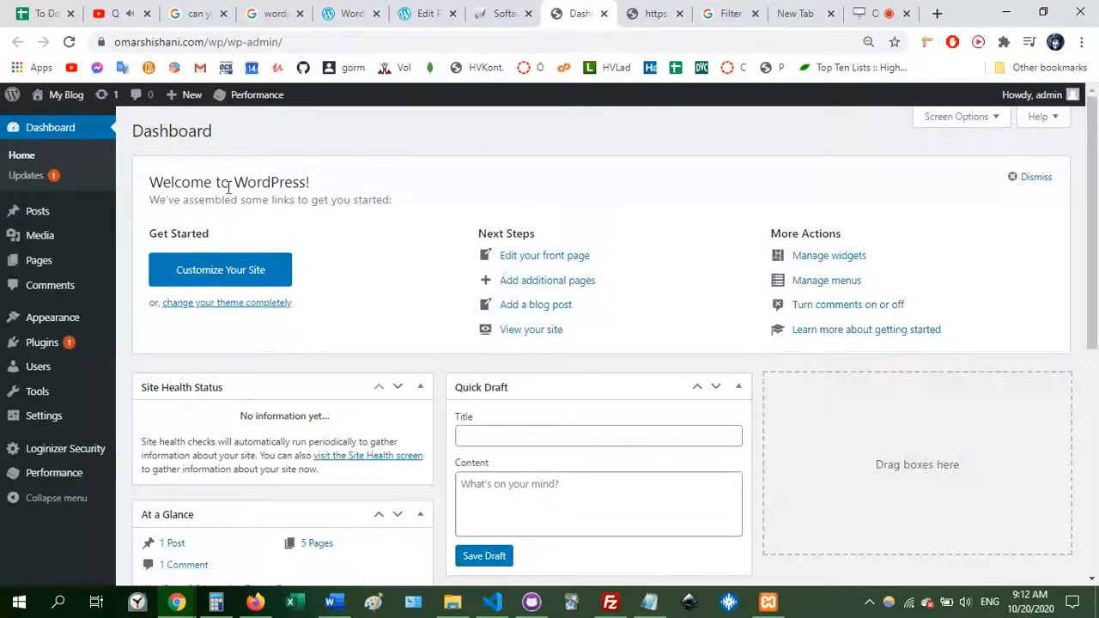
mouse_move(38, 261)
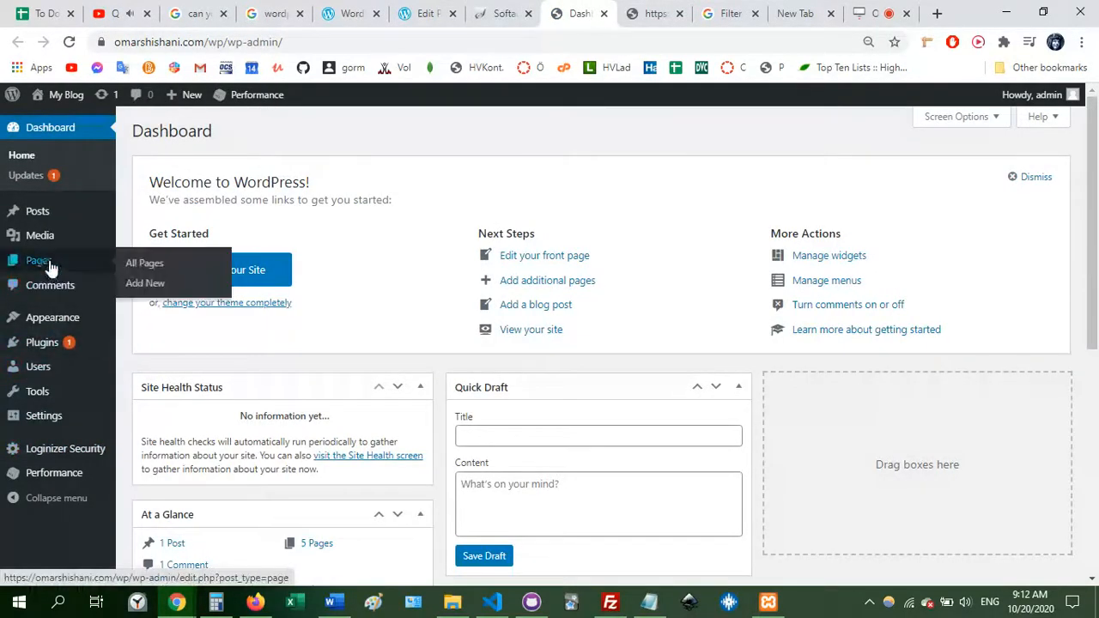
Step: Show the site's All Pages list from the WordPress sidebar
click(145, 262)
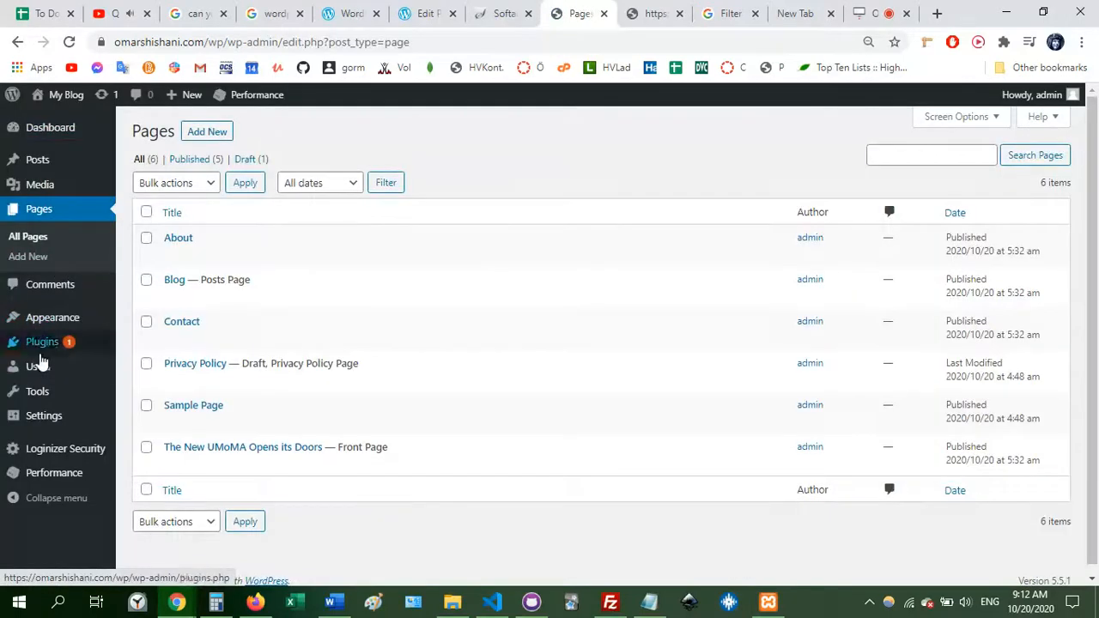
mouse_move(51, 316)
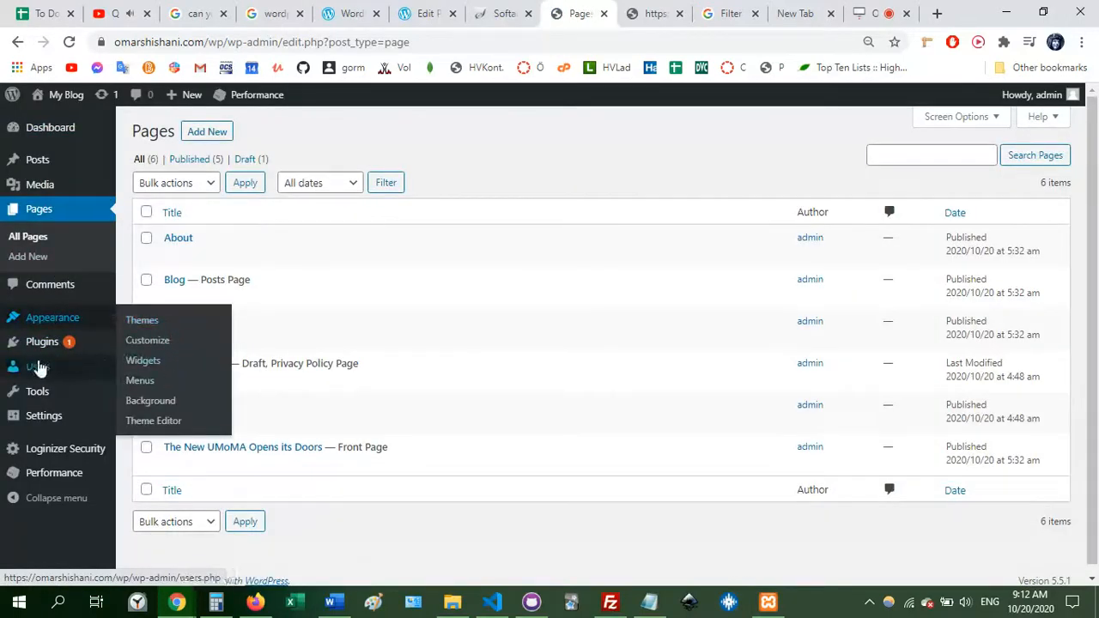
mouse_move(38, 160)
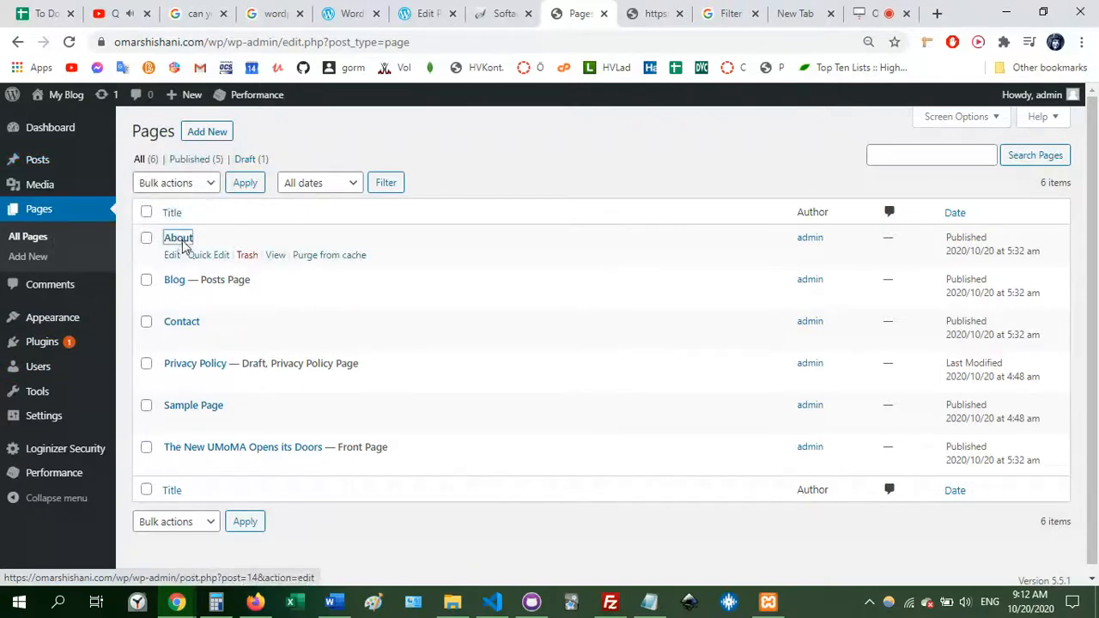
Step: Load the About page into the block editor for editing
click(179, 237)
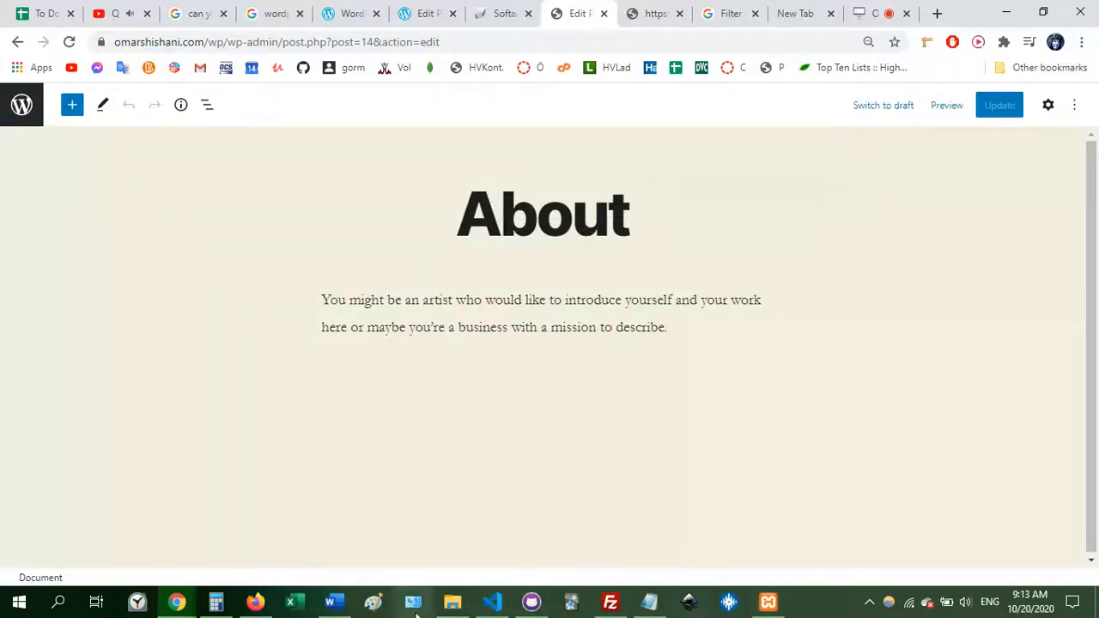
click(858, 13)
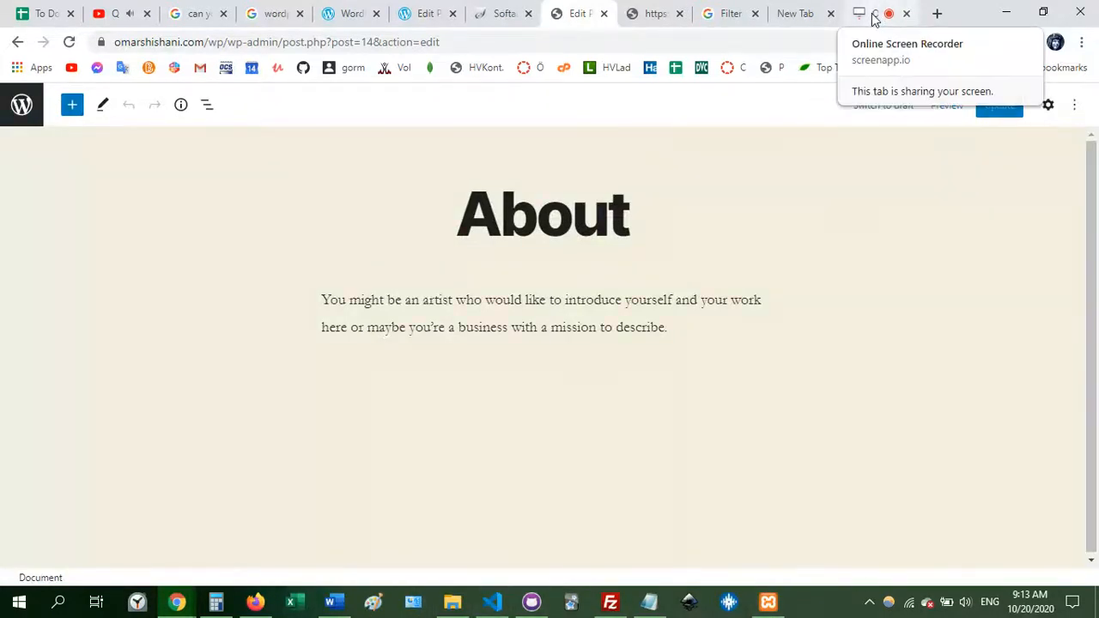